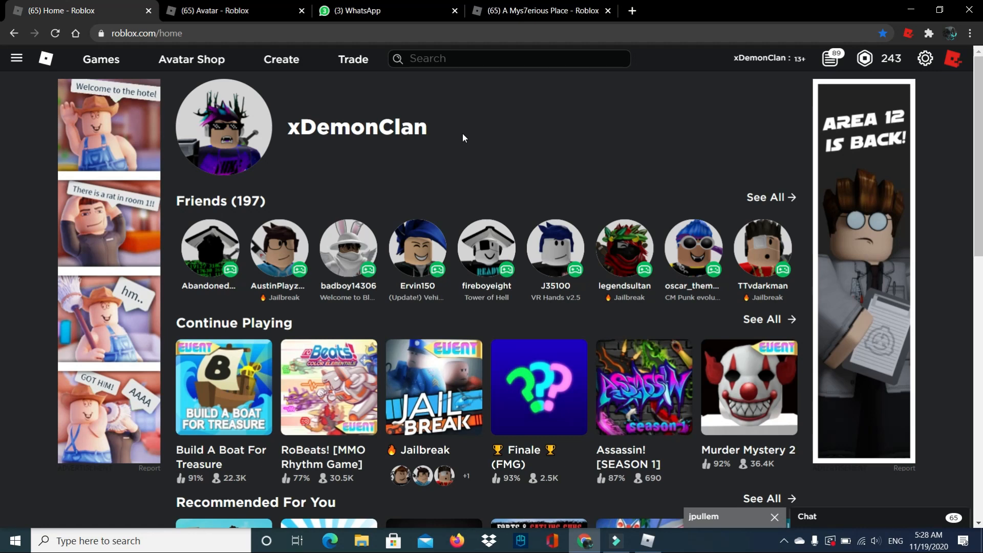
mouse_move(458, 138)
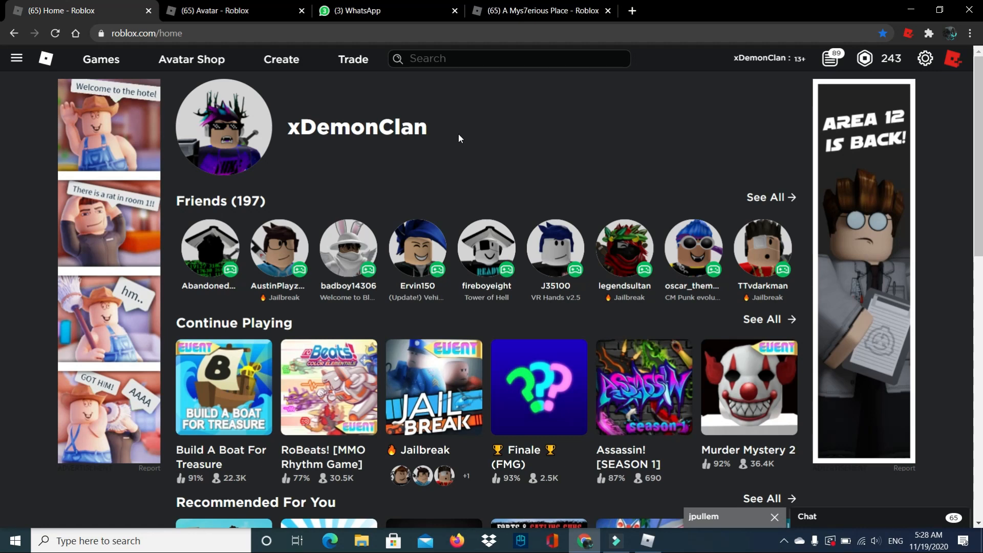
- From the Avatar Editor's Recent items, equip the Mys7erious Book and the Ready Player Two Shirt
left_click(215, 11)
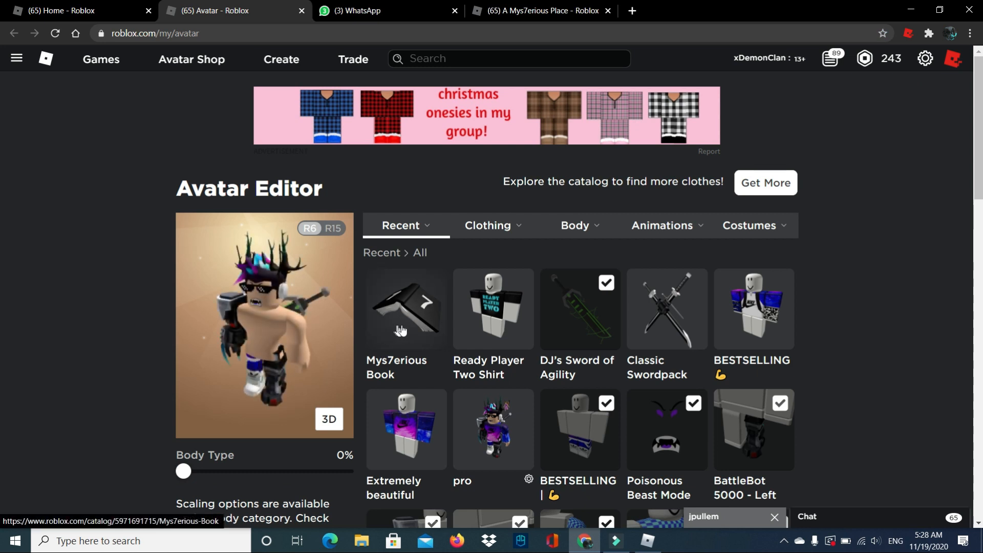
mouse_move(488, 307)
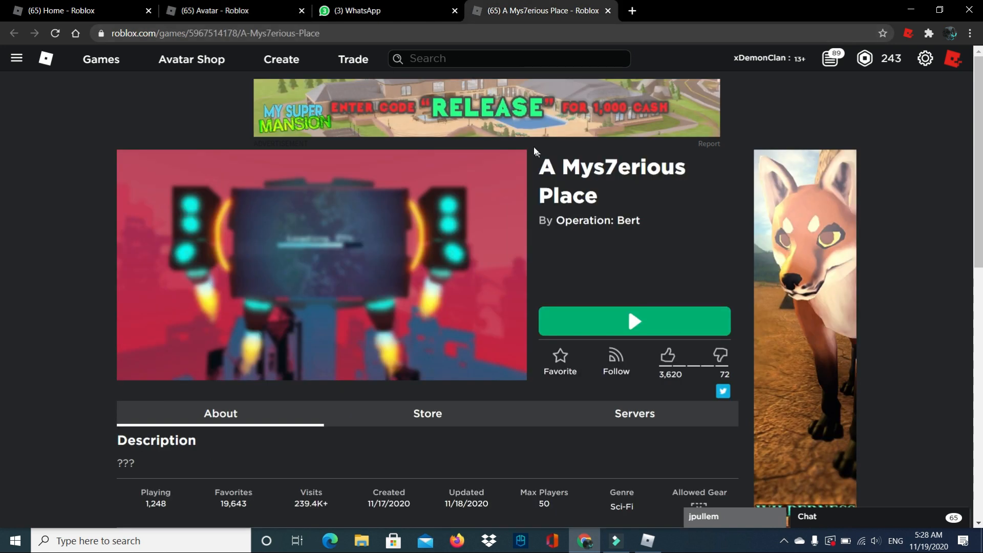
mouse_move(649, 186)
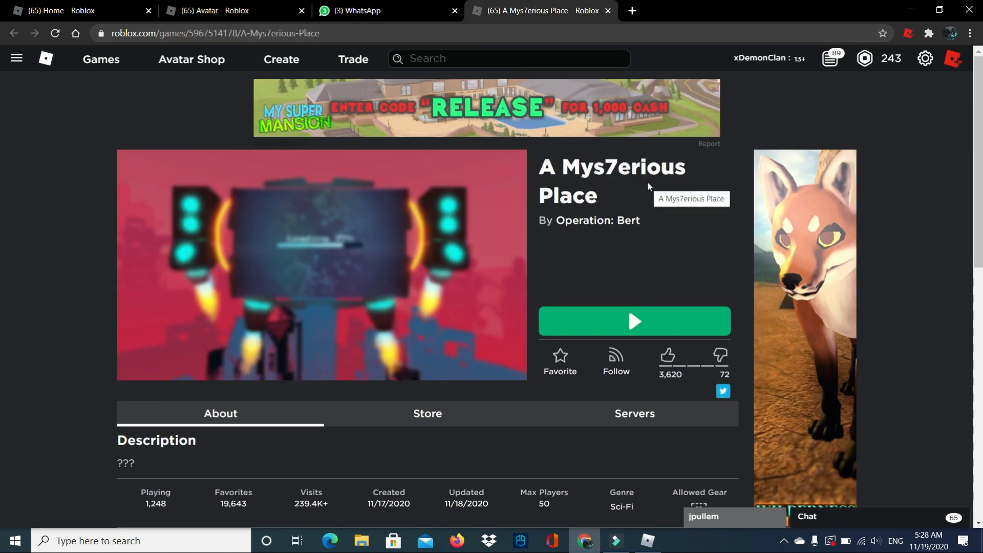
mouse_move(641, 502)
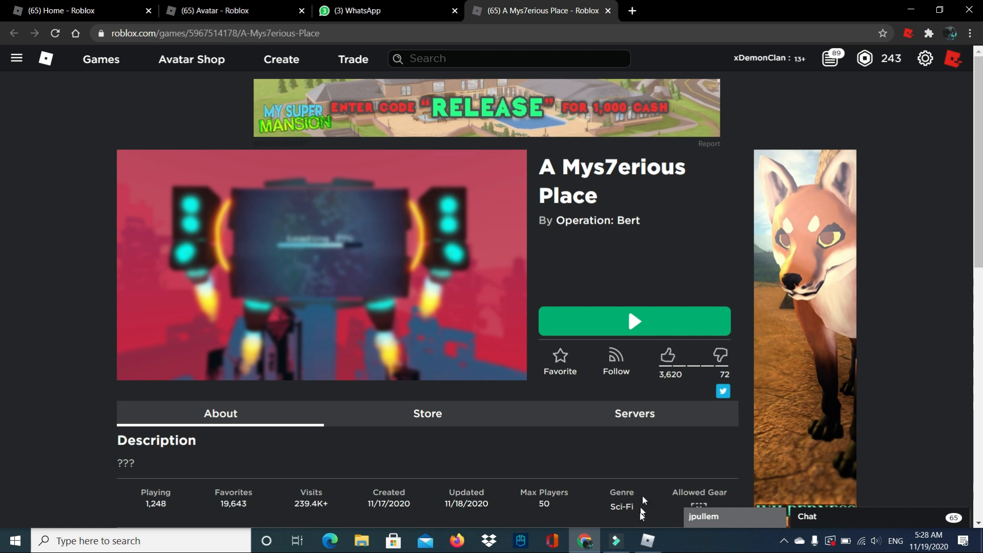
left_click(633, 322)
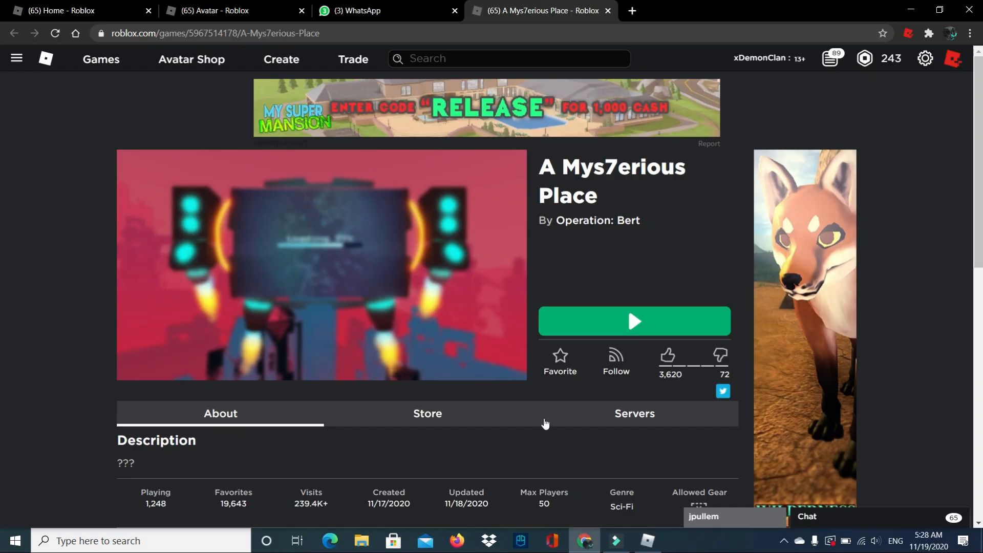
left_click(216, 11)
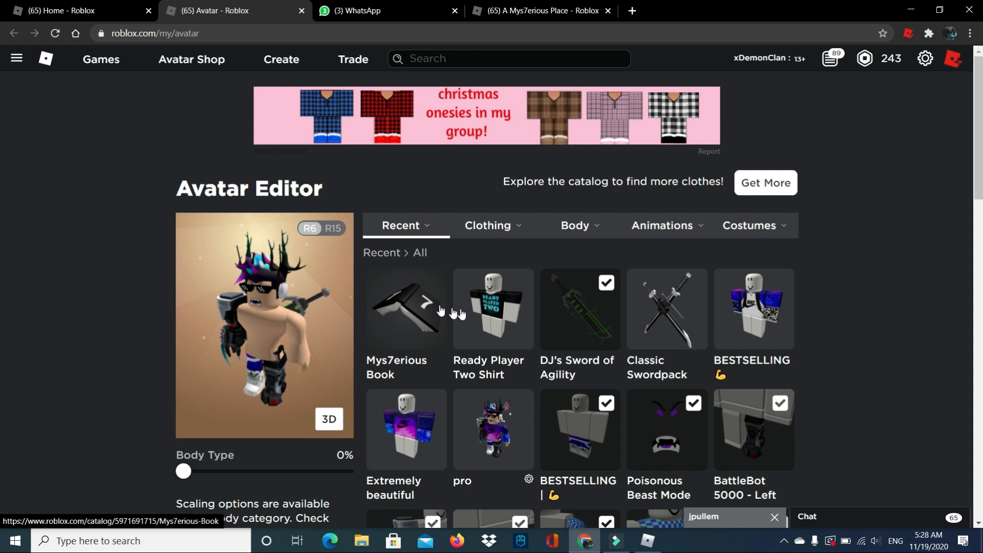
left_click(492, 310)
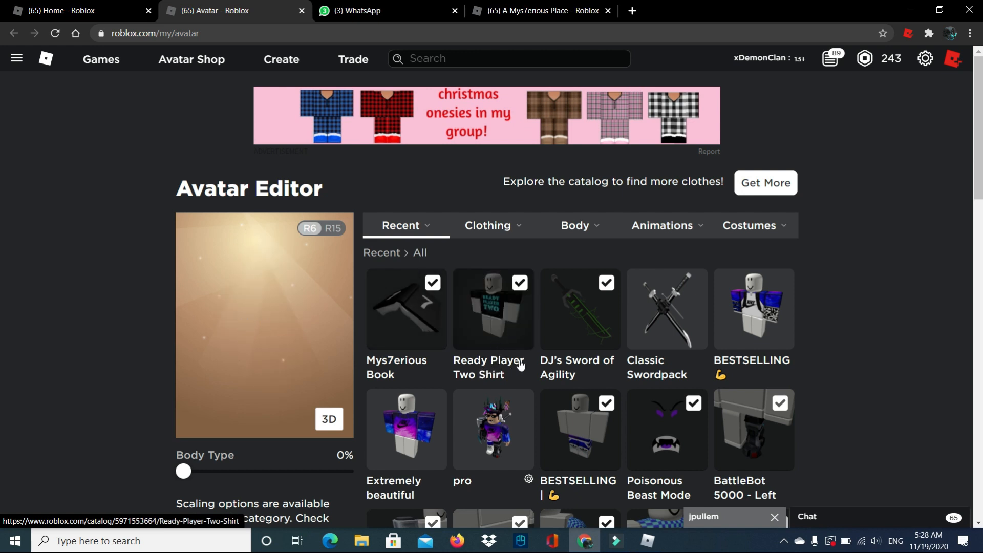